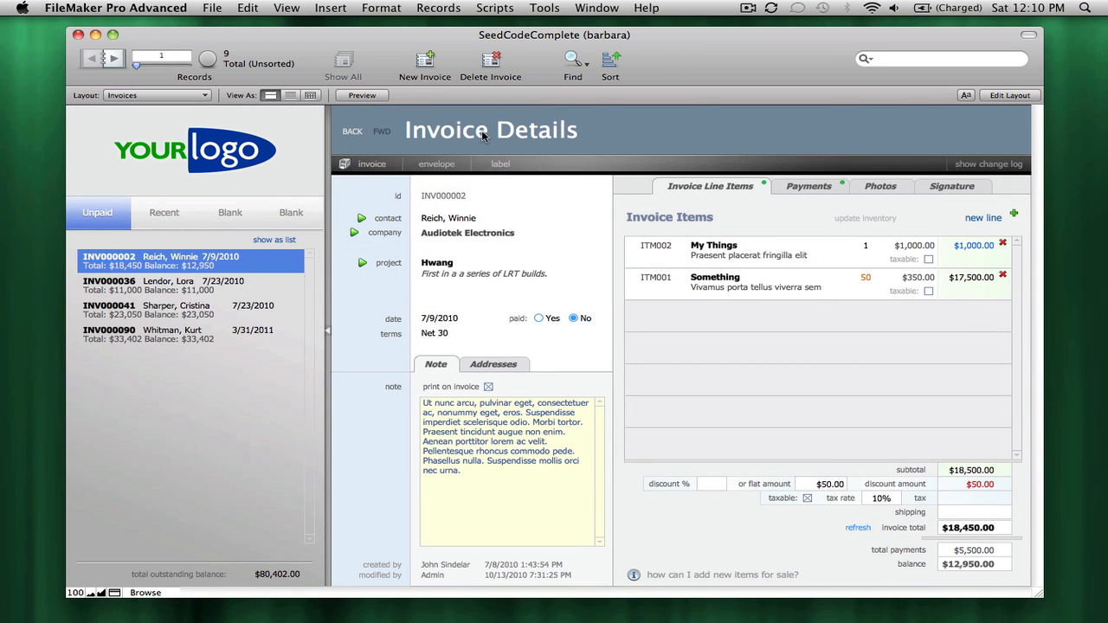
mouse_move(212, 292)
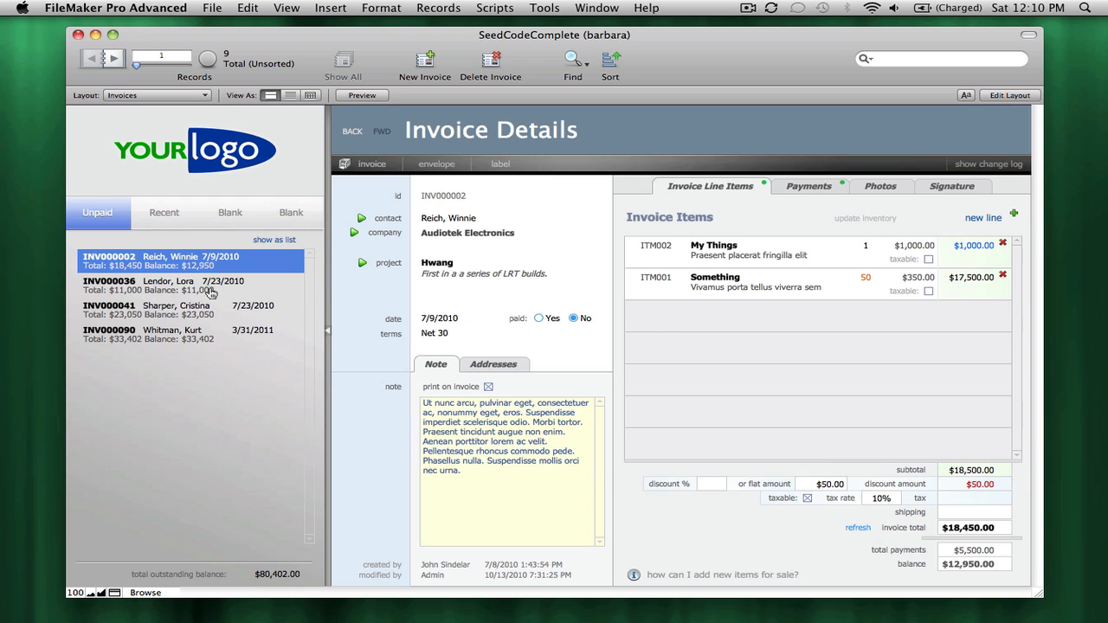
mouse_move(277, 386)
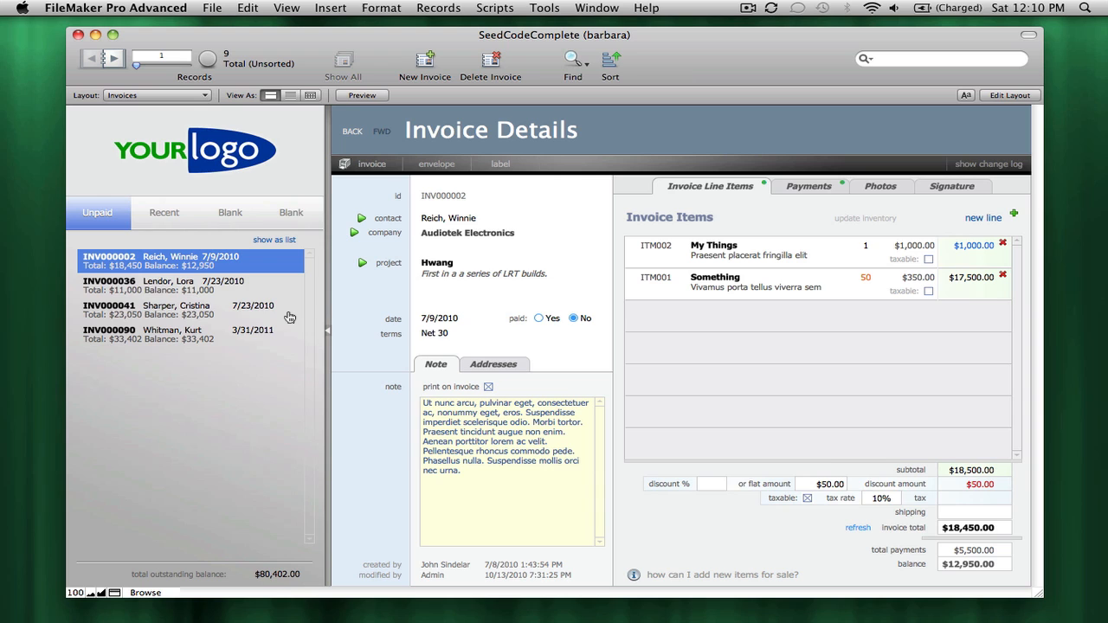
Create new mobile invoice INV0577 and enter john as the bill-to first name.
left_click(173, 285)
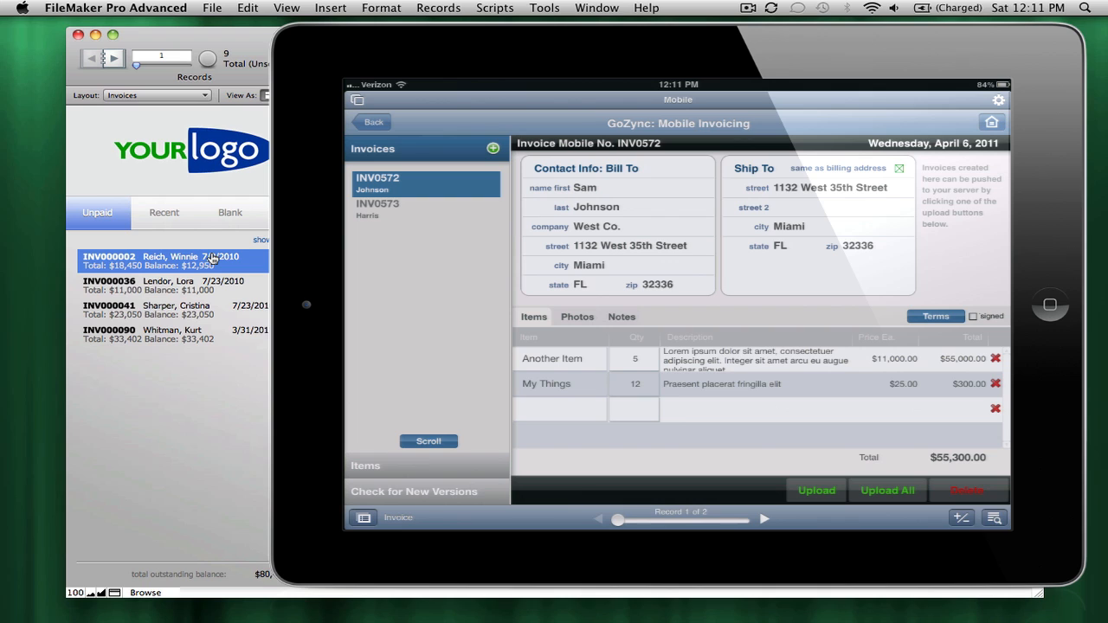
left_click(764, 519)
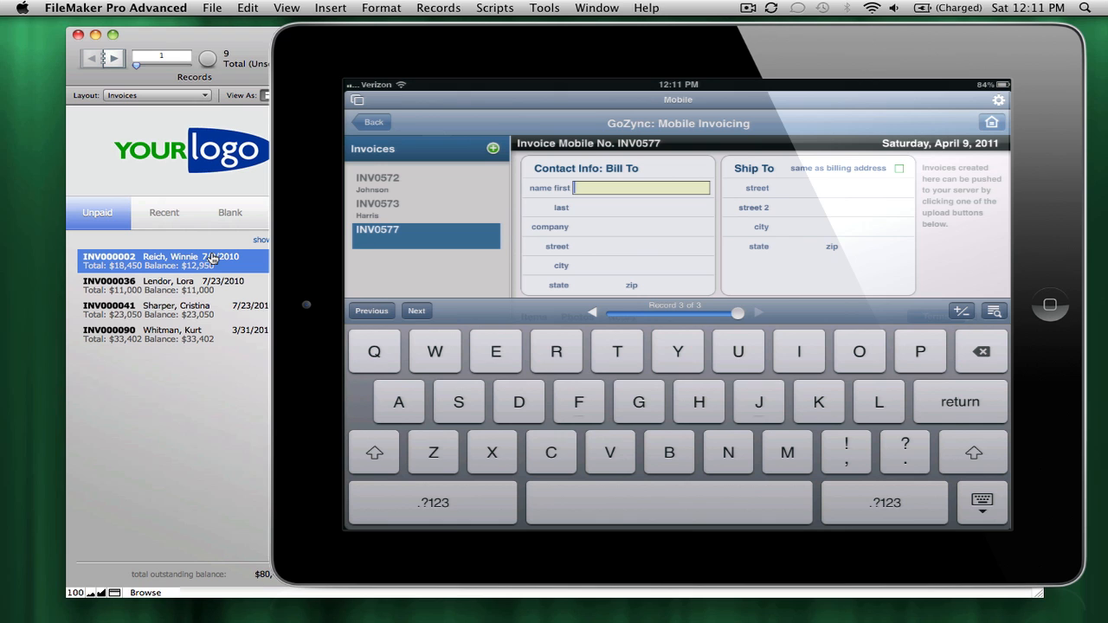
type("john")
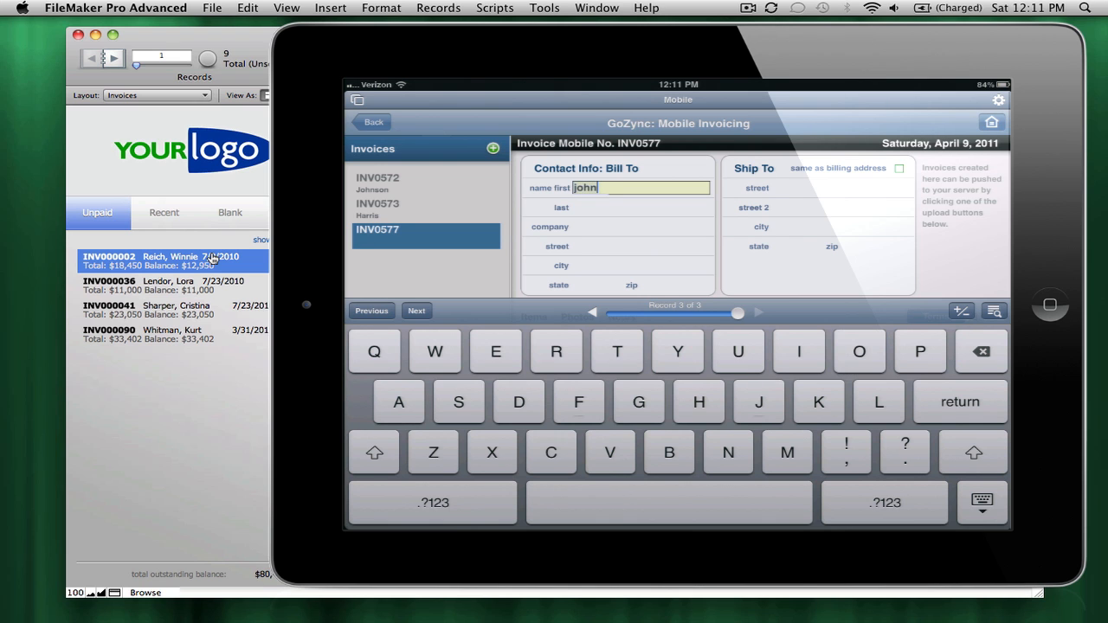
left_click(982, 502)
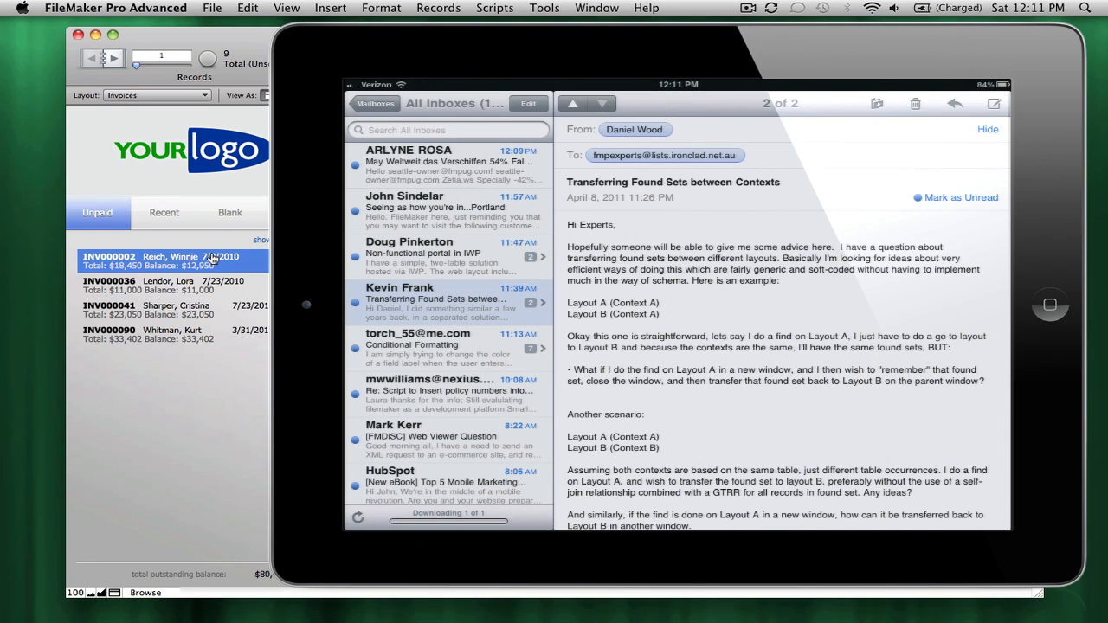
left_click(448, 211)
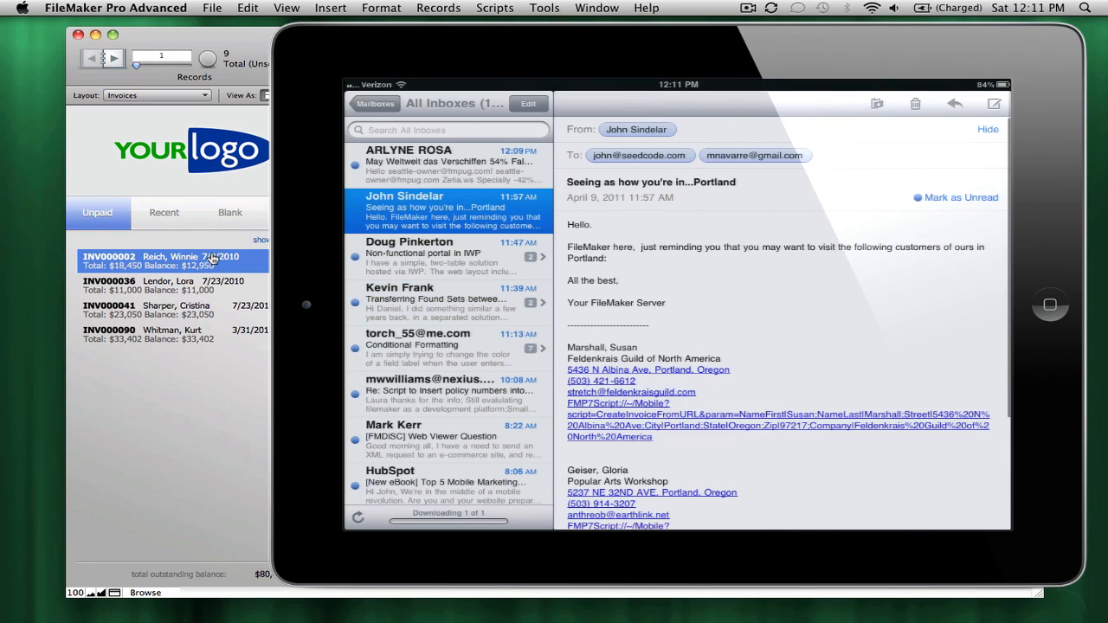
scroll("down", 3)
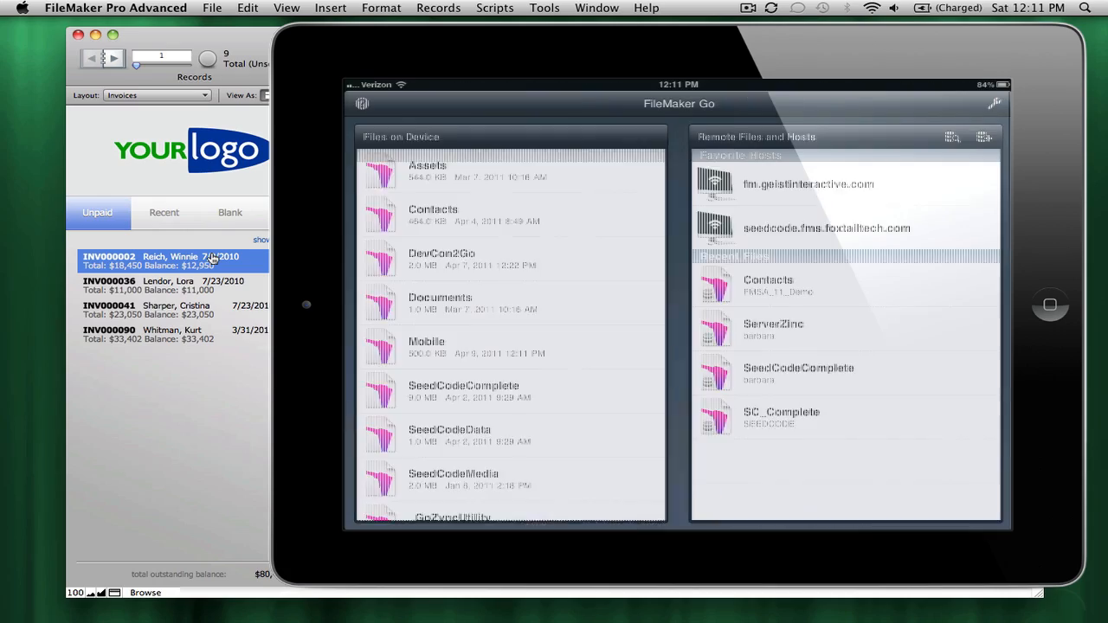
left_click(426, 346)
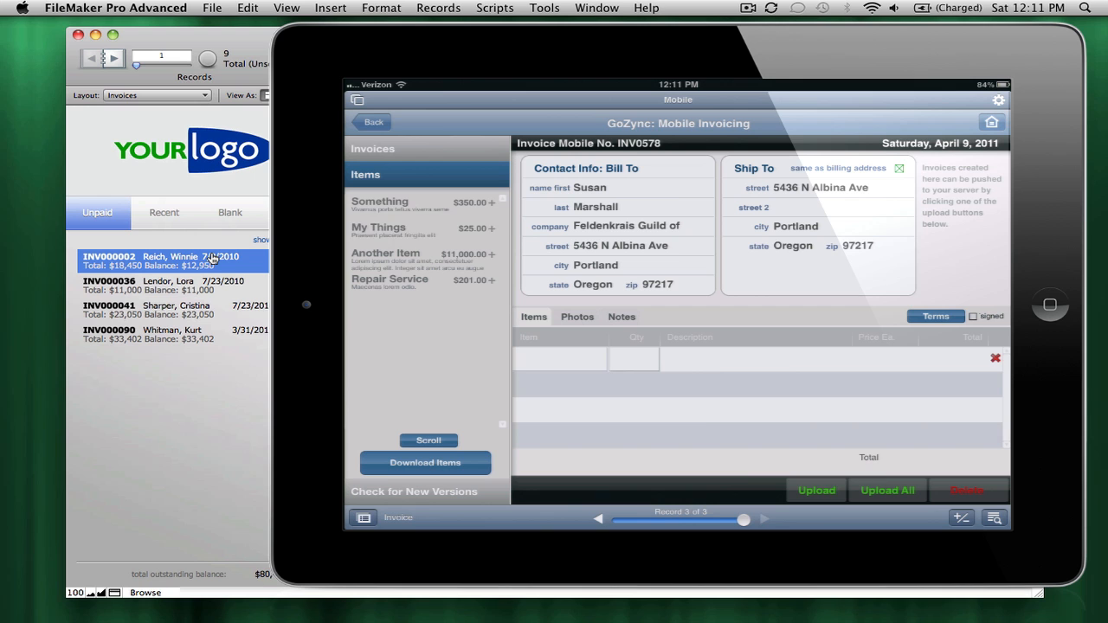
left_click(635, 358)
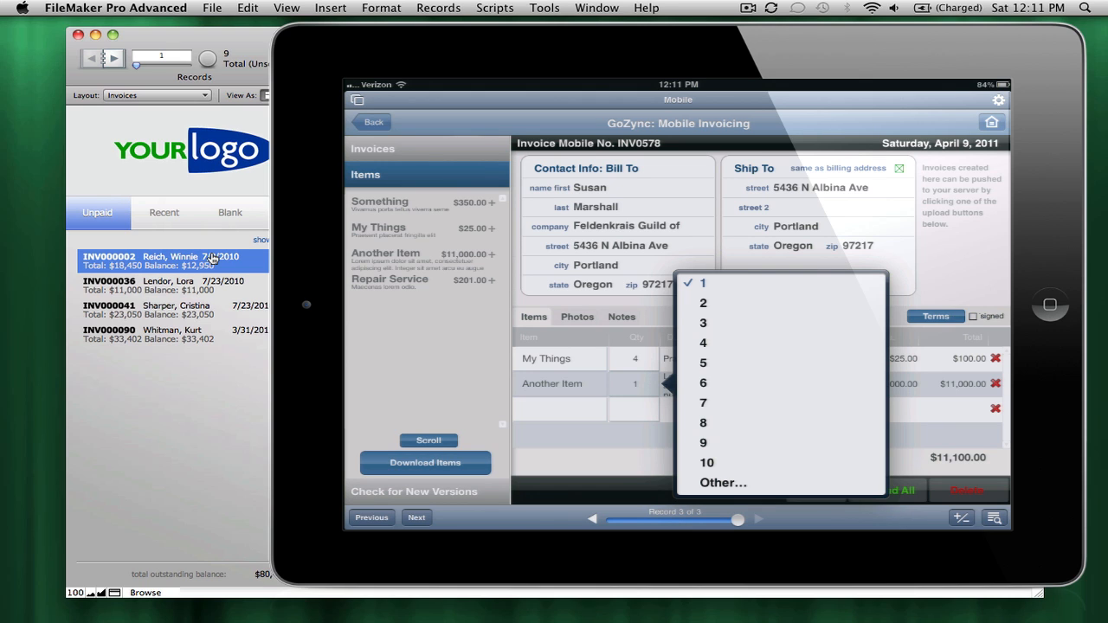
left_click(702, 303)
type("befo")
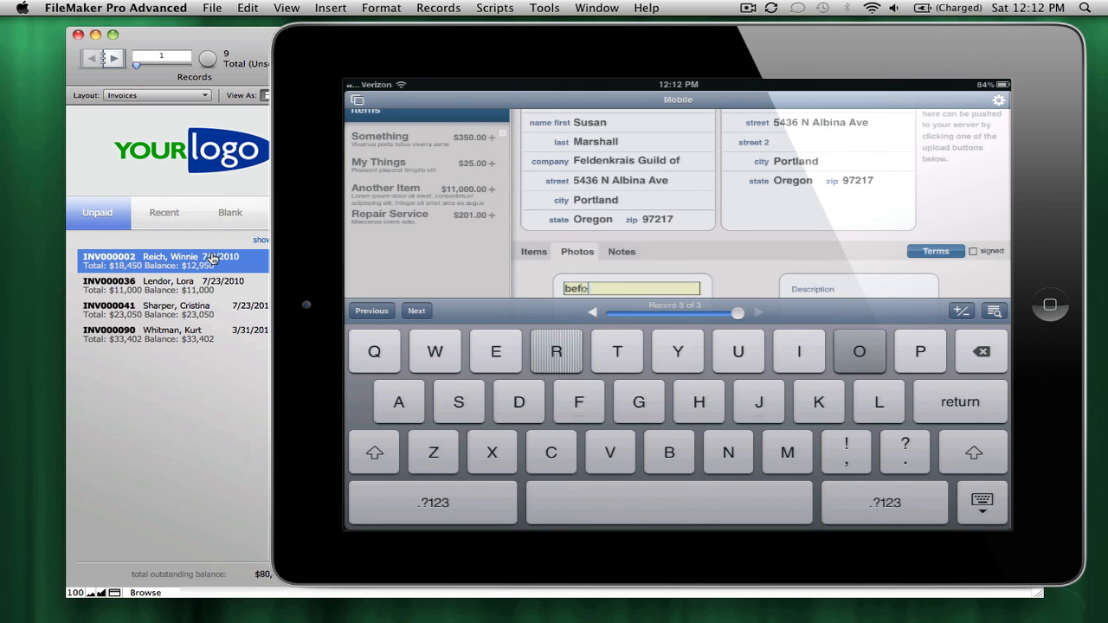
Insert the damaged-house before photo and rebuilt-house after photo from the library.
left_click(857, 289)
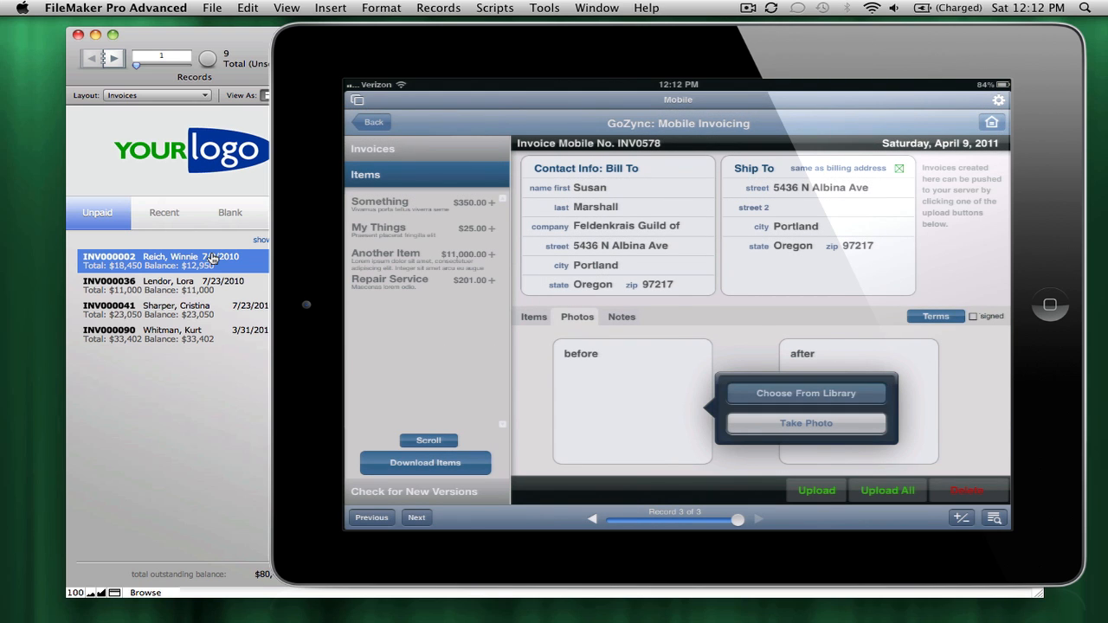
left_click(805, 393)
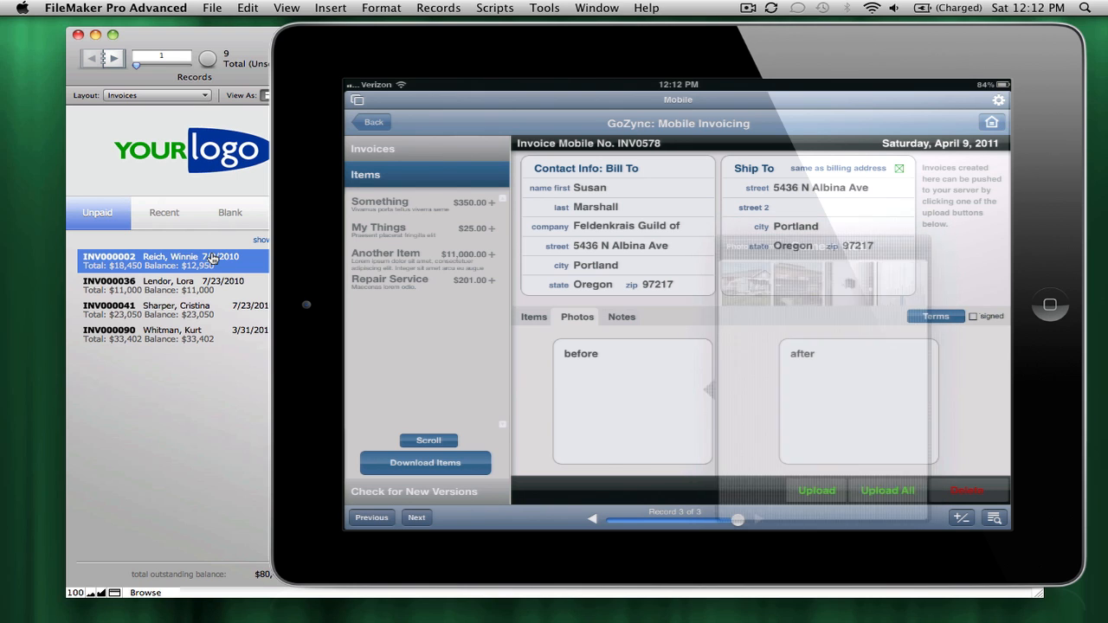
left_click(632, 400)
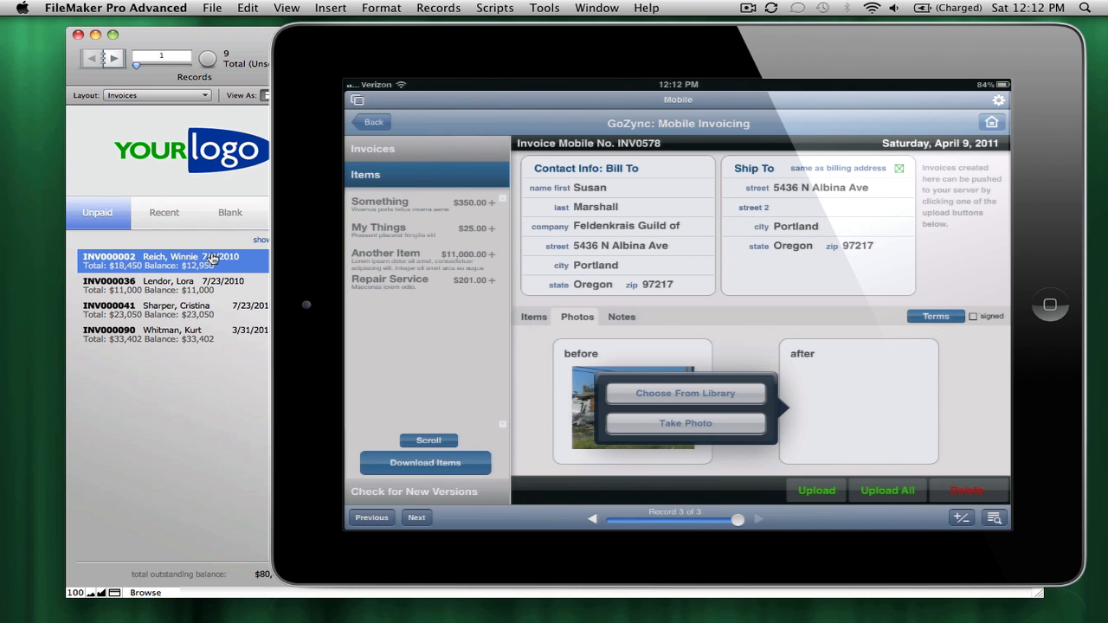
left_click(686, 393)
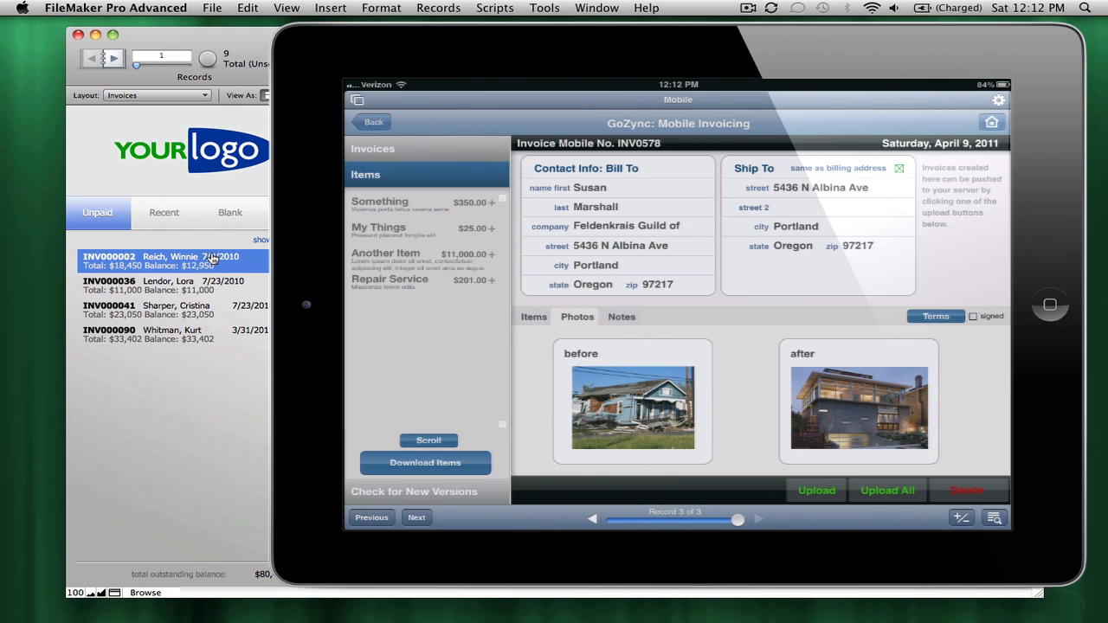
left_click(935, 315)
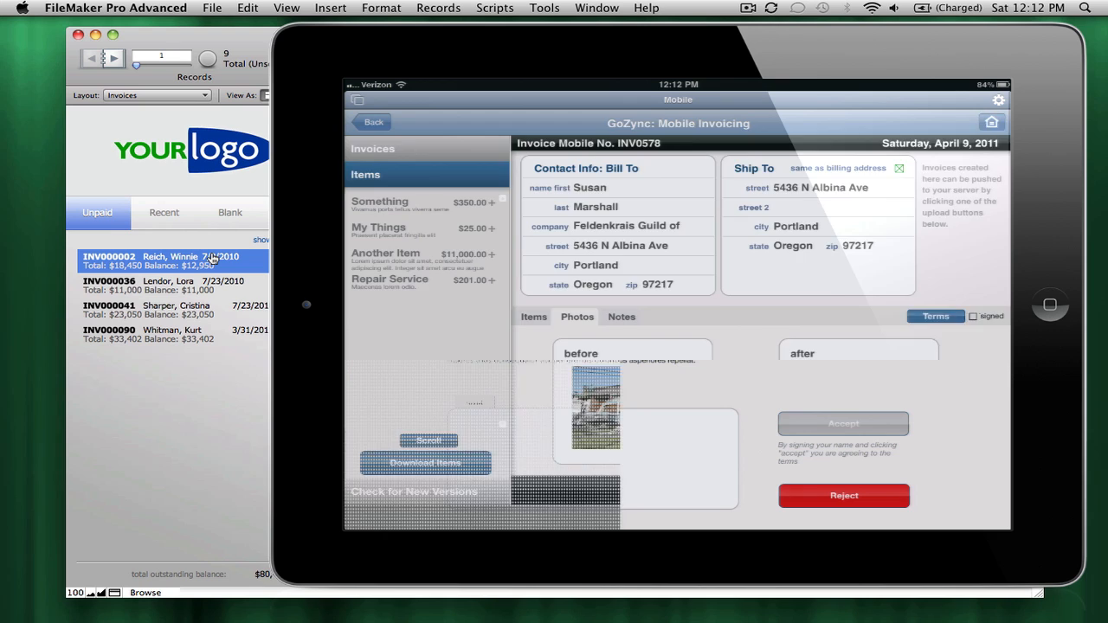
Draw a signature on the terms screen so INV0578 is marked signed.
left_click(935, 316)
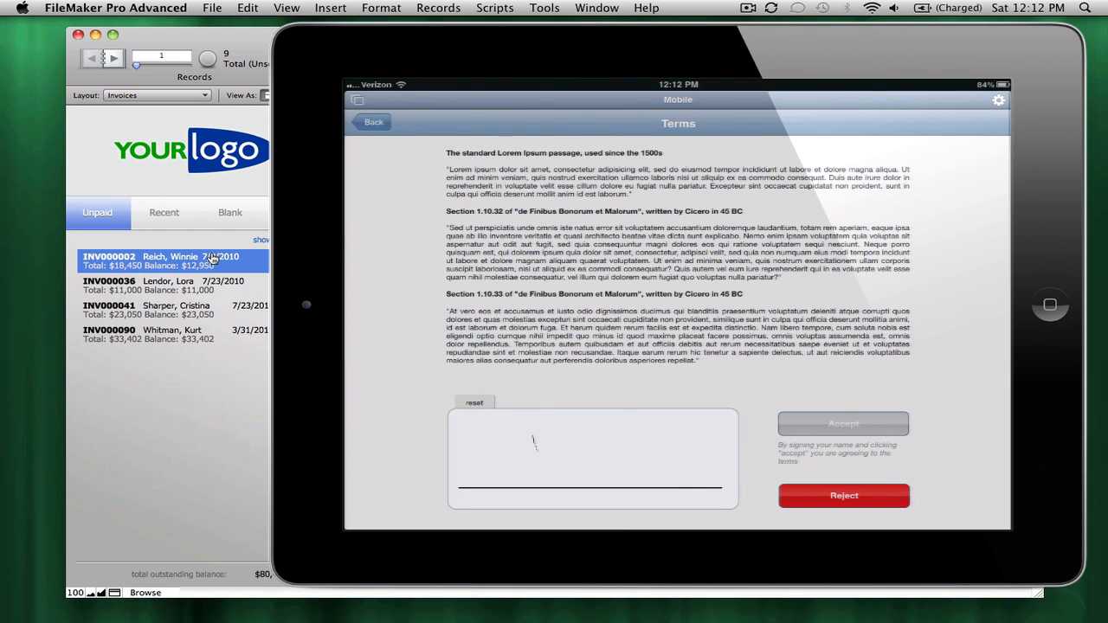
left_click_drag(519, 450, 662, 463)
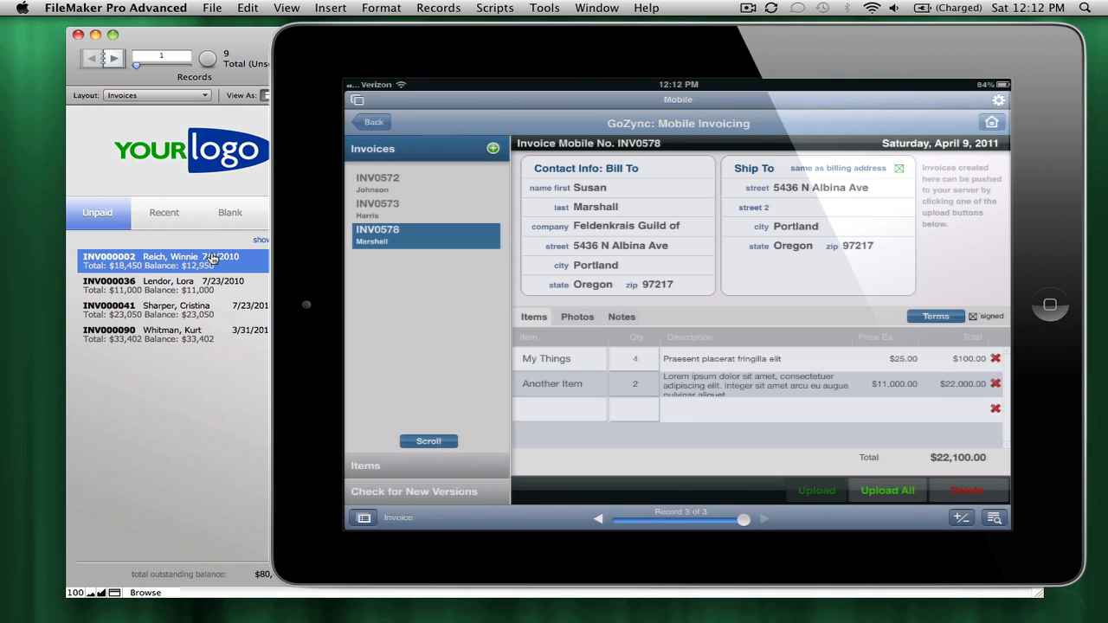
Upload invoice INV0578 to the server and acknowledge the finished message.
left_click(815, 490)
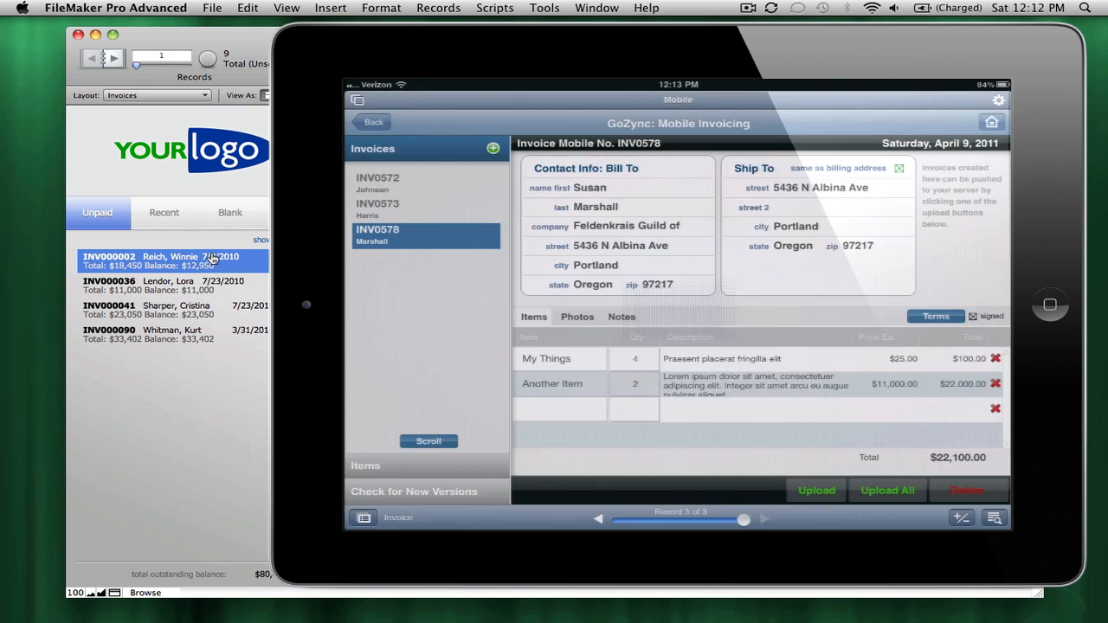
left_click(814, 490)
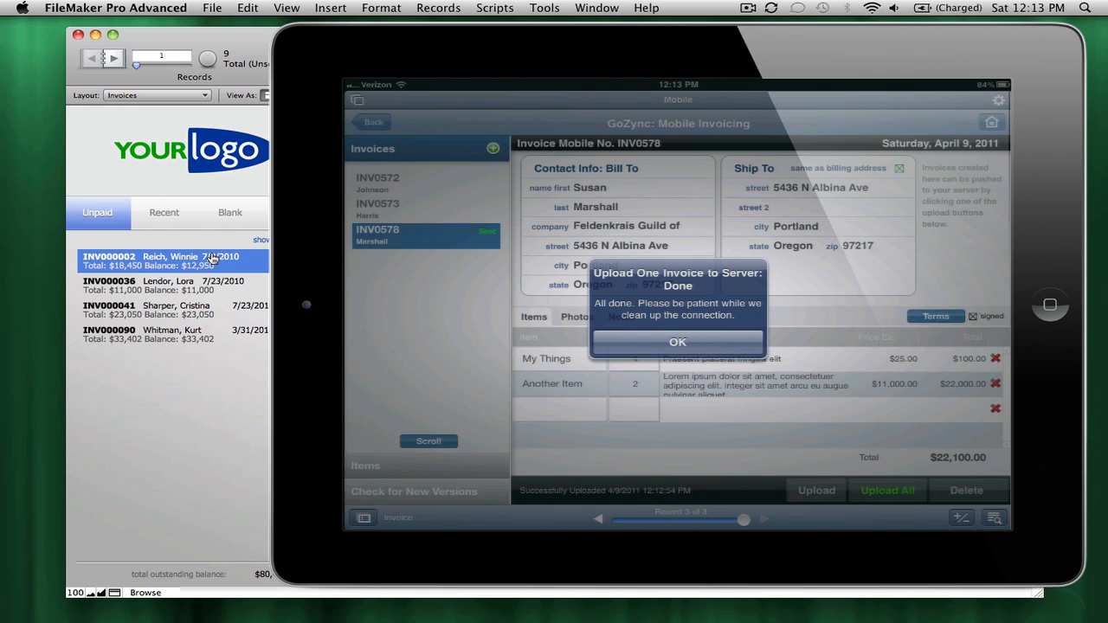
left_click(677, 341)
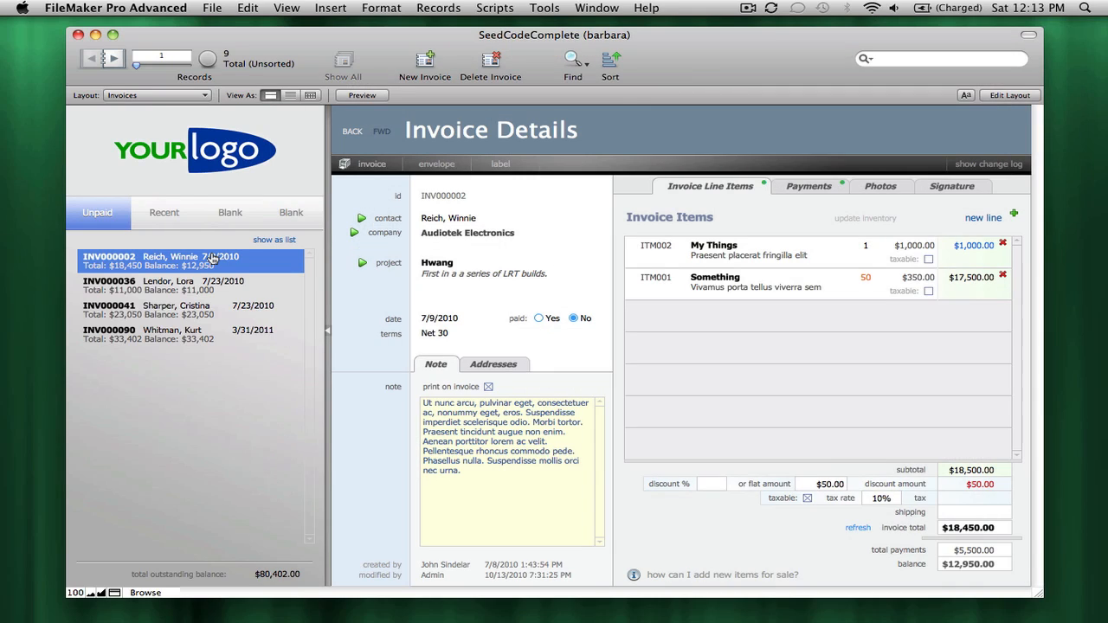
mouse_move(1021, 308)
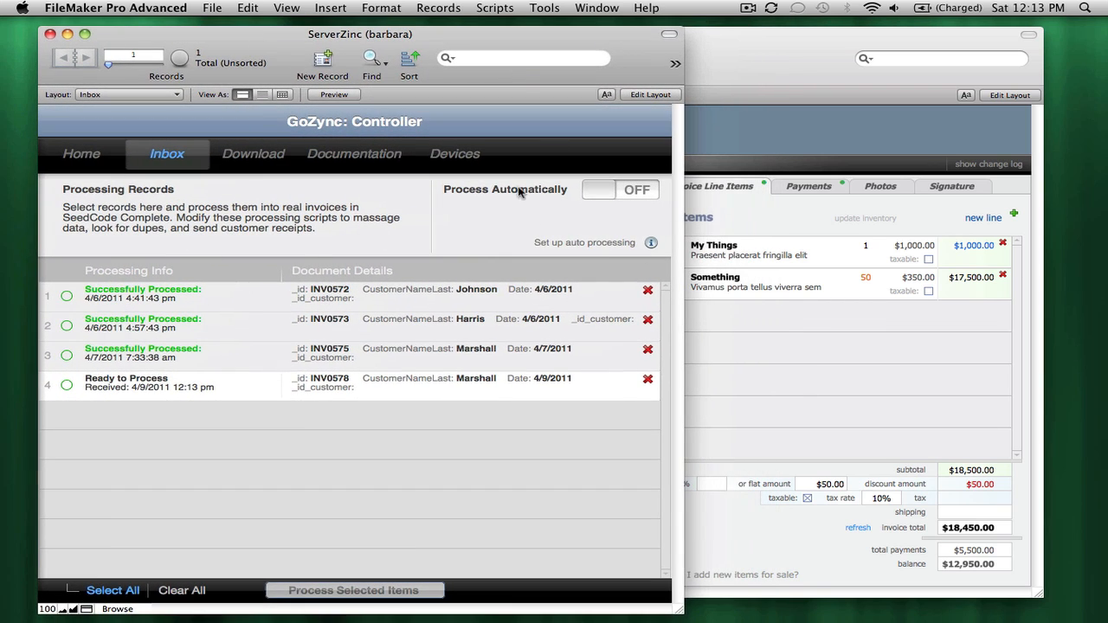
mouse_move(285, 398)
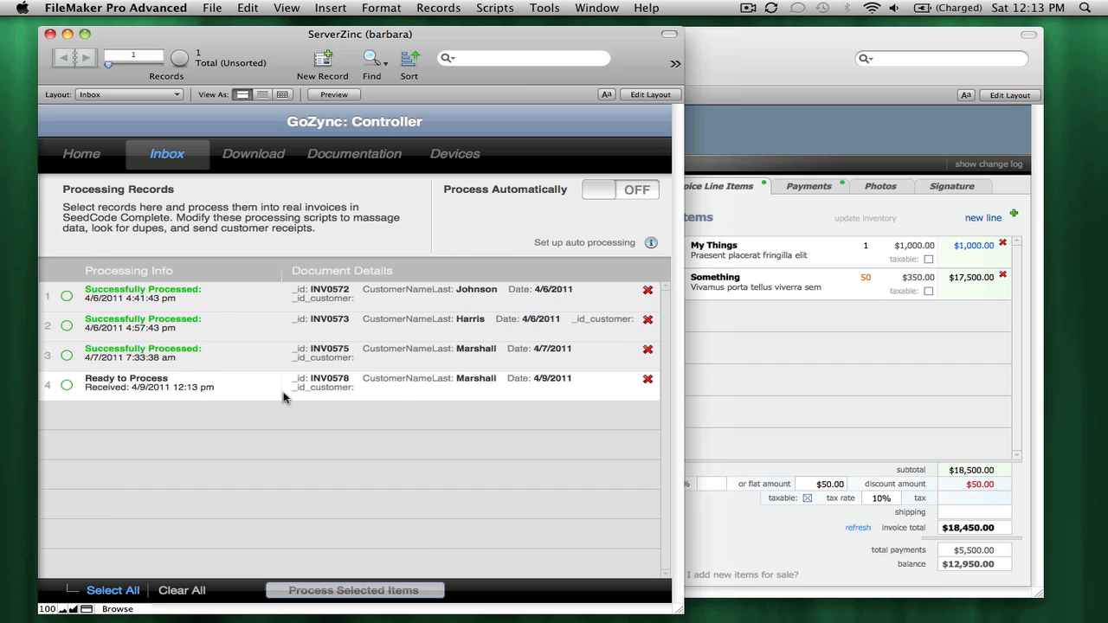
mouse_move(337, 392)
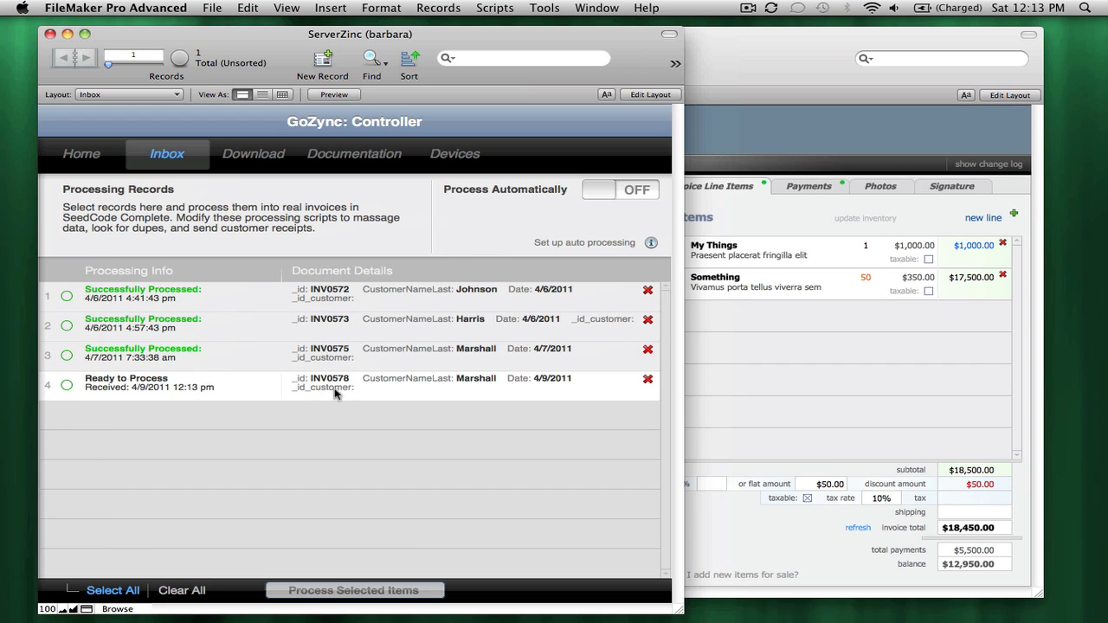
Tick inbox record 4 (INV0578), process it into an invoice and dismiss the results.
left_click(67, 384)
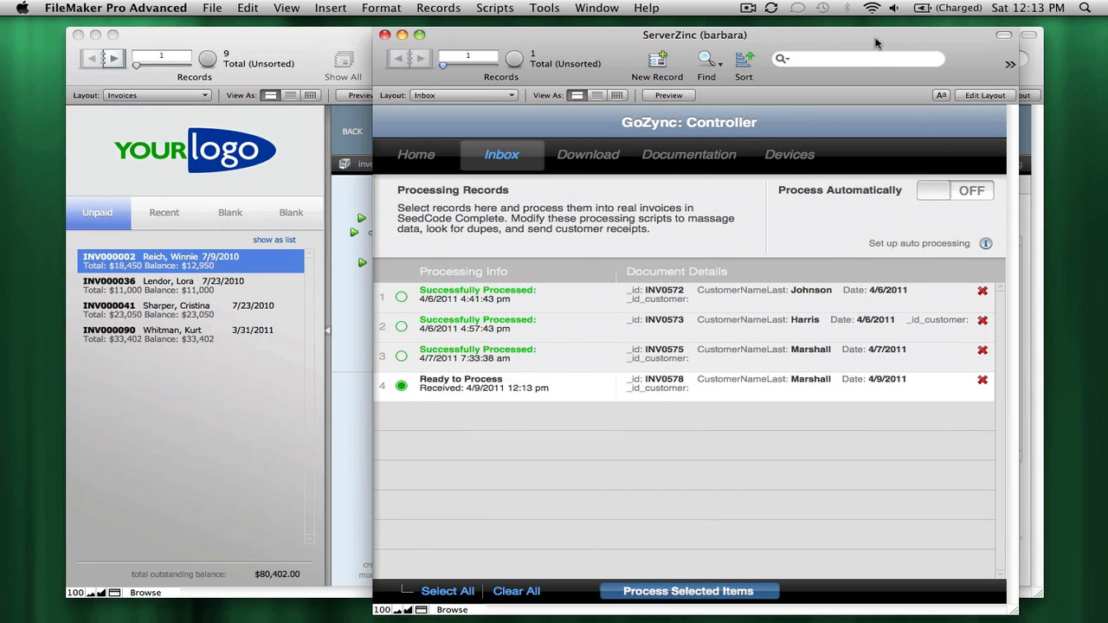
mouse_move(734, 603)
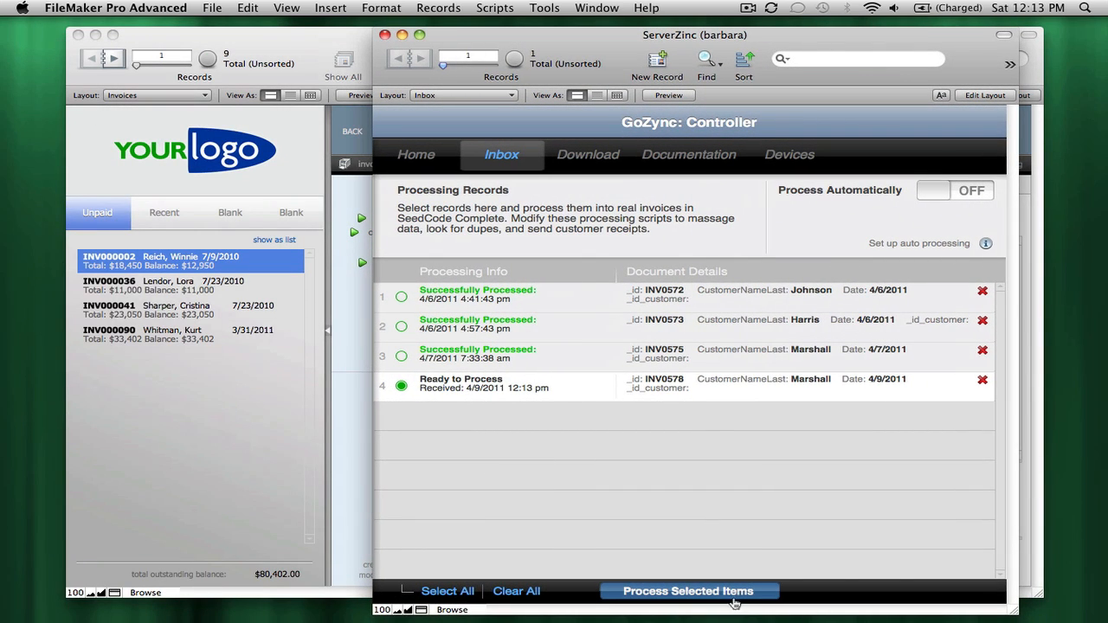
mouse_move(697, 473)
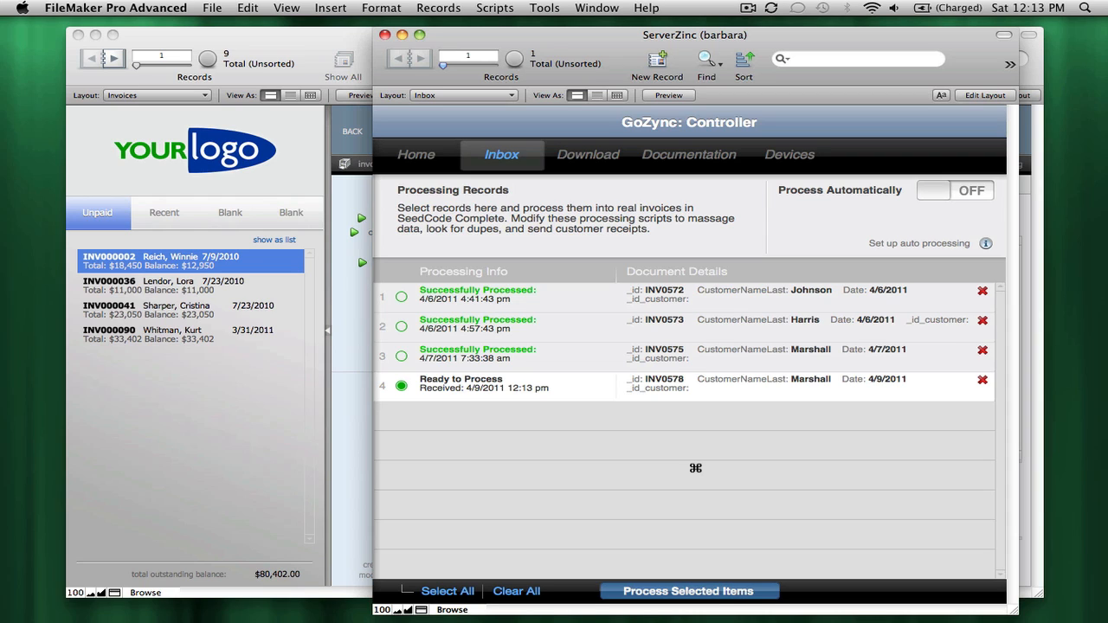
left_click(687, 591)
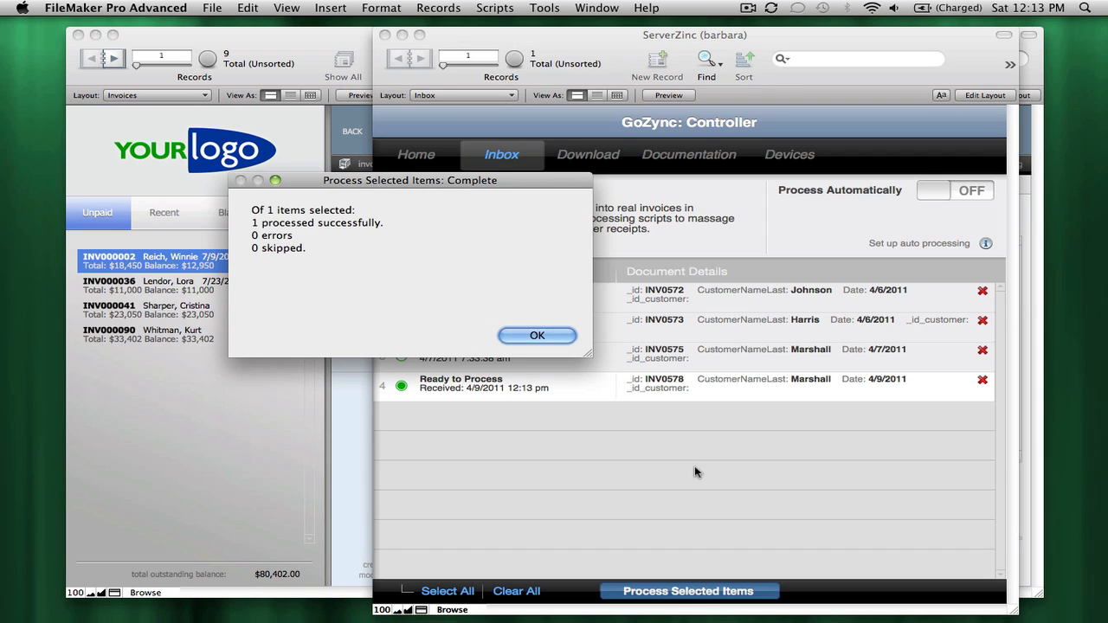
mouse_move(631, 337)
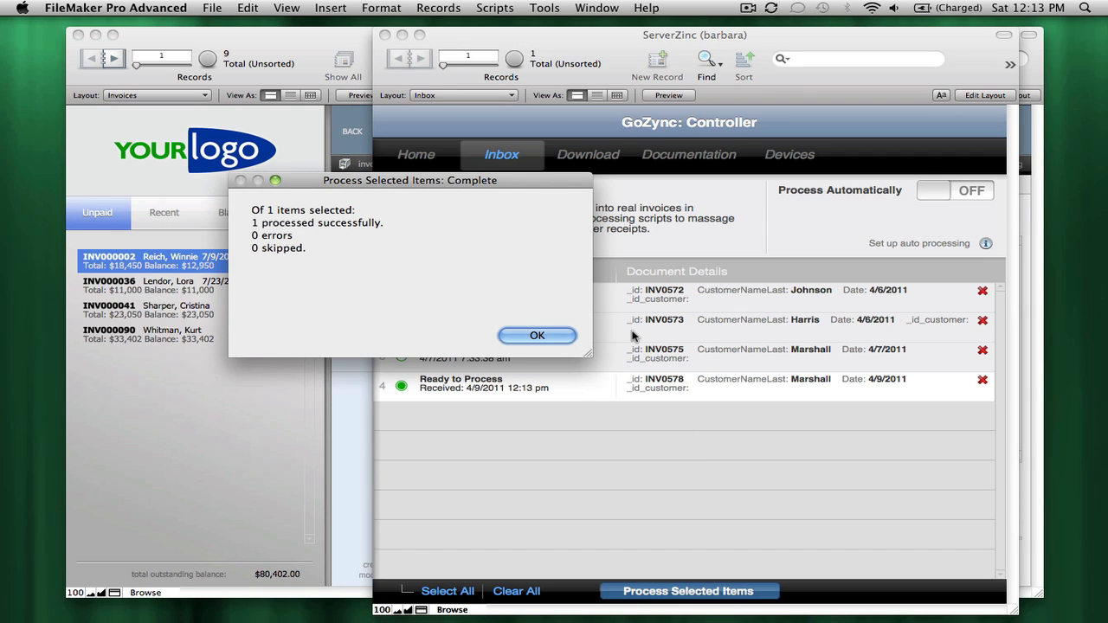
left_click(537, 335)
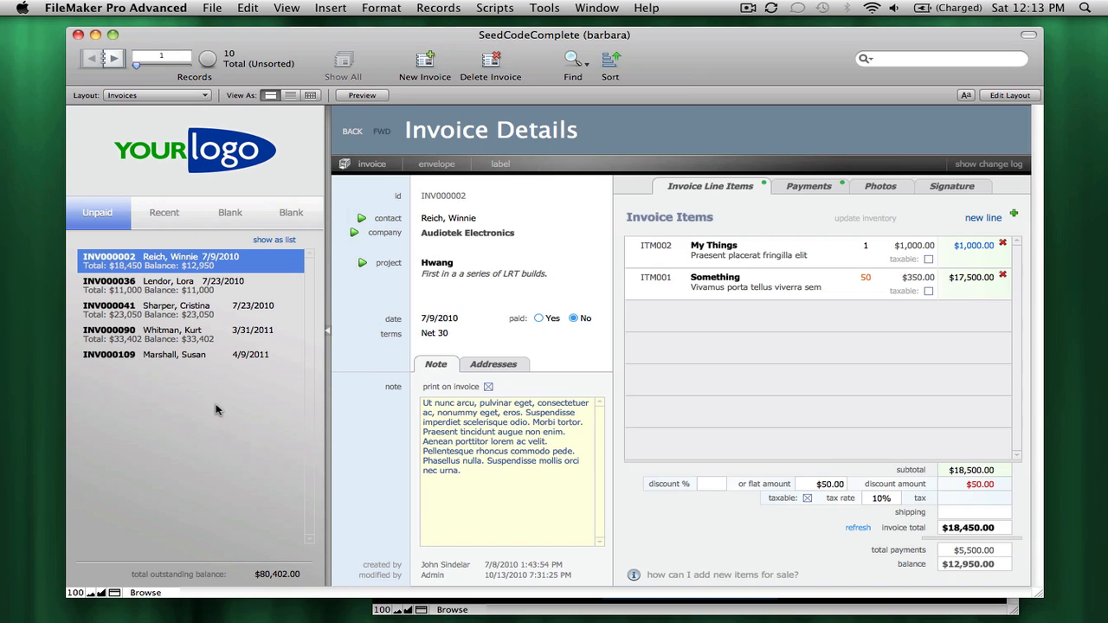
mouse_move(197, 363)
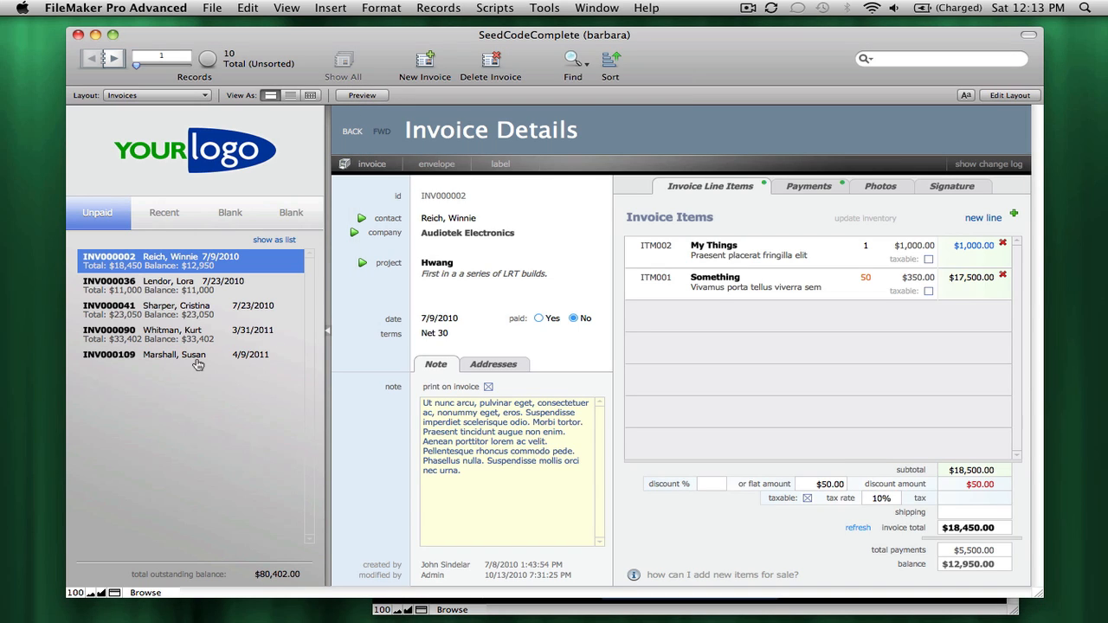
Review INV000109's before and after photos and its signature.
left_click(173, 355)
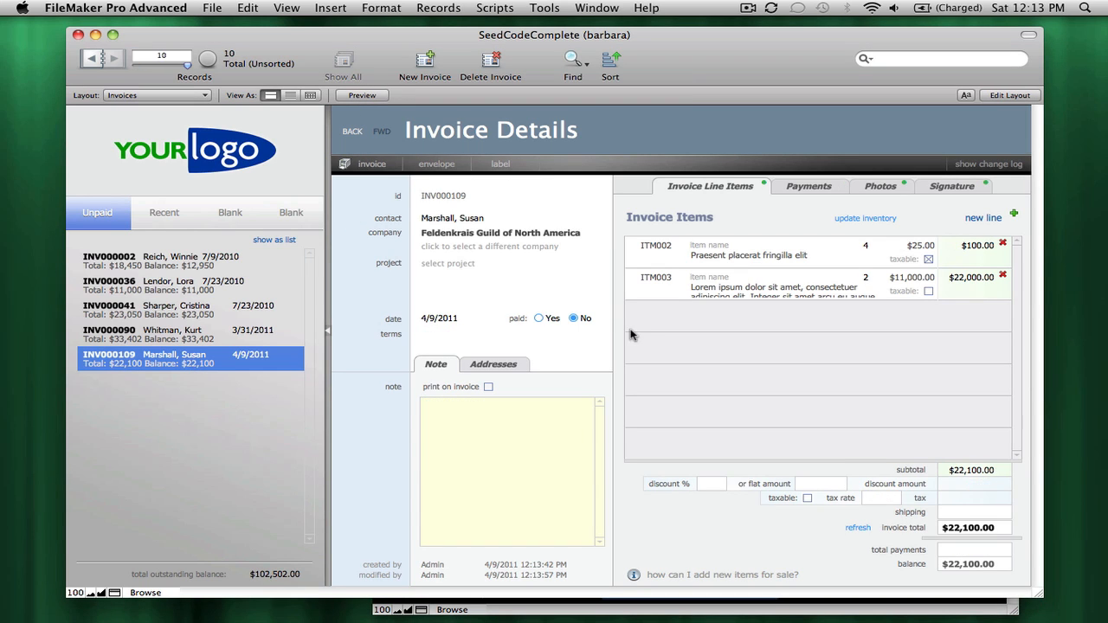
mouse_move(865, 218)
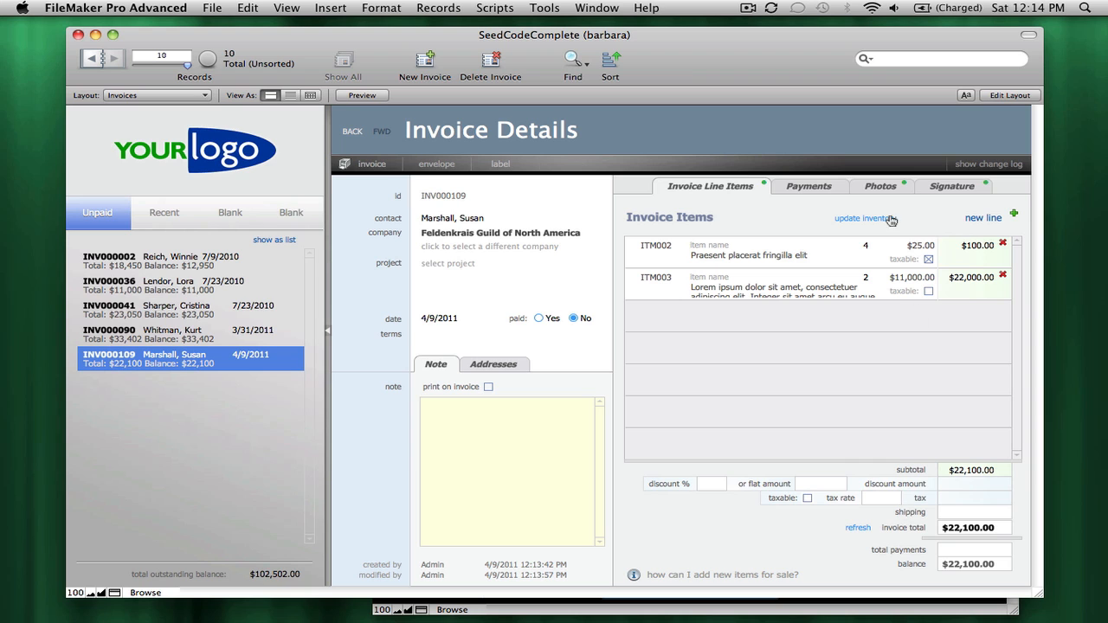
left_click(879, 185)
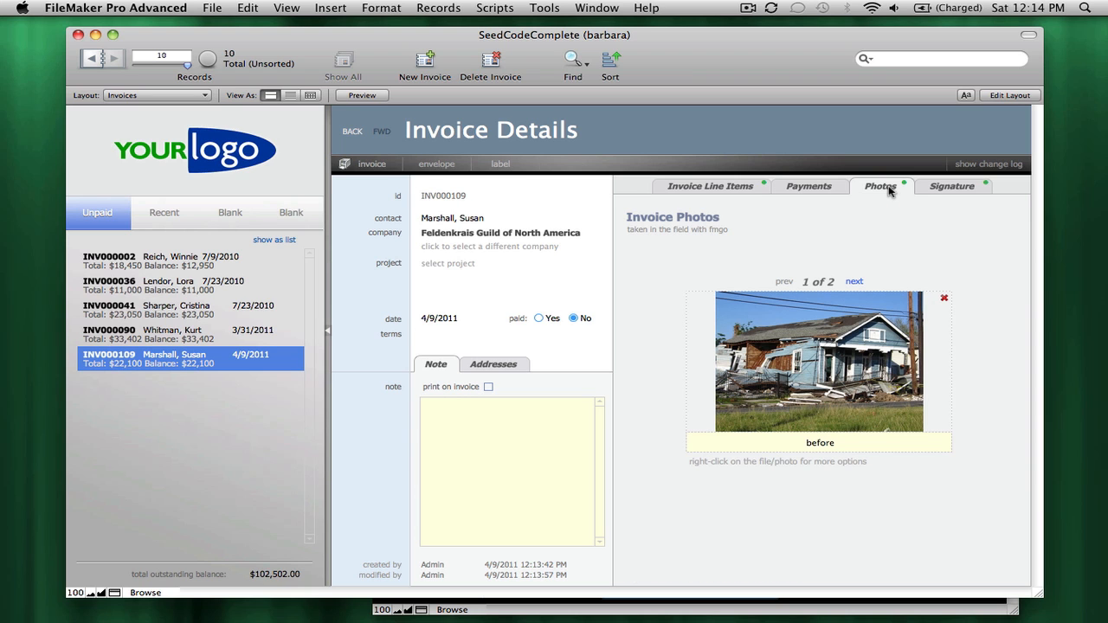
left_click(854, 280)
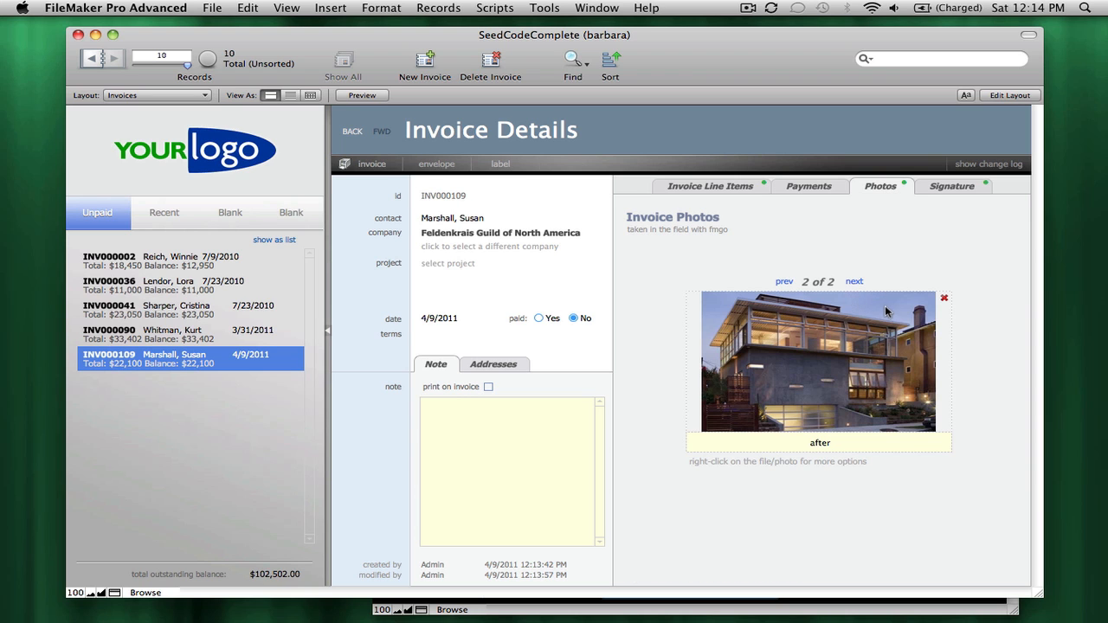
left_click(951, 186)
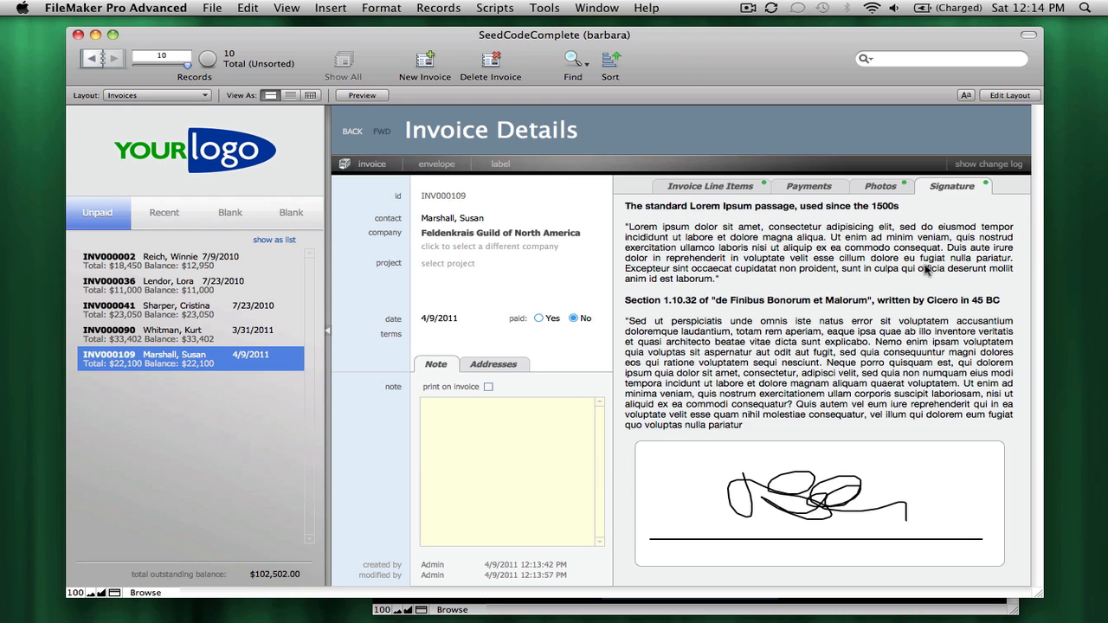
mouse_move(561, 206)
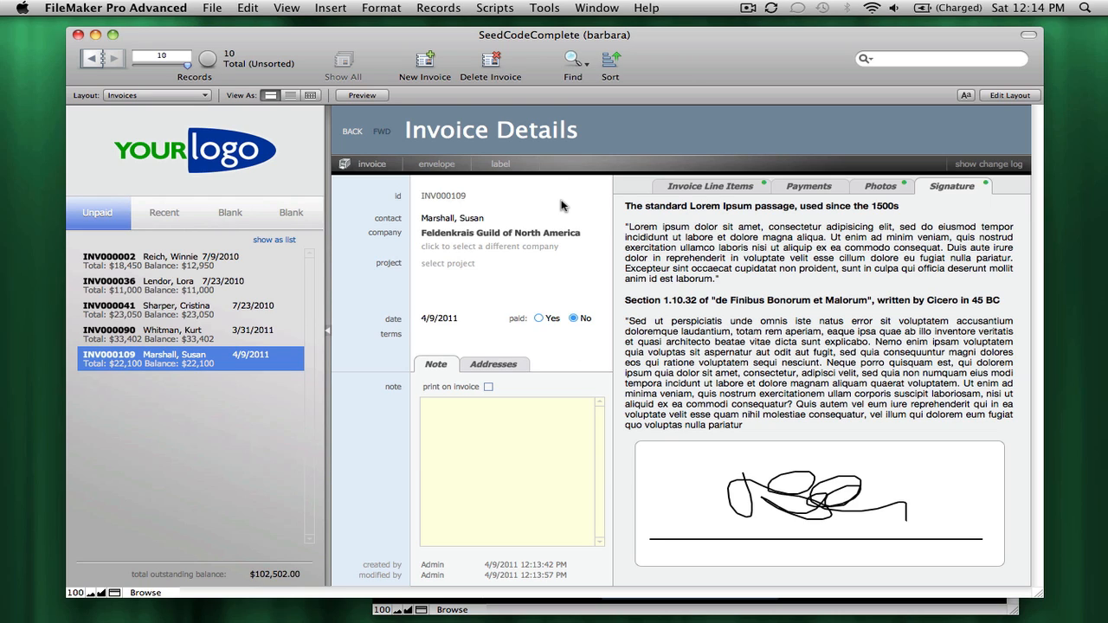
mouse_move(703, 194)
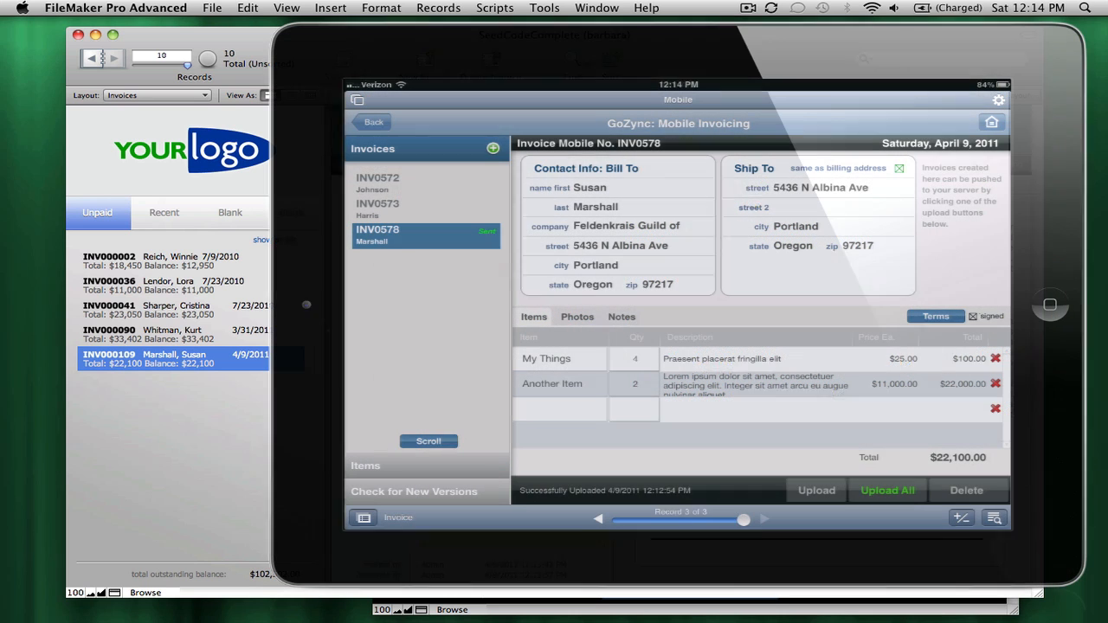
Delete invoice INV0572, confirming the permanent removal.
left_click(598, 519)
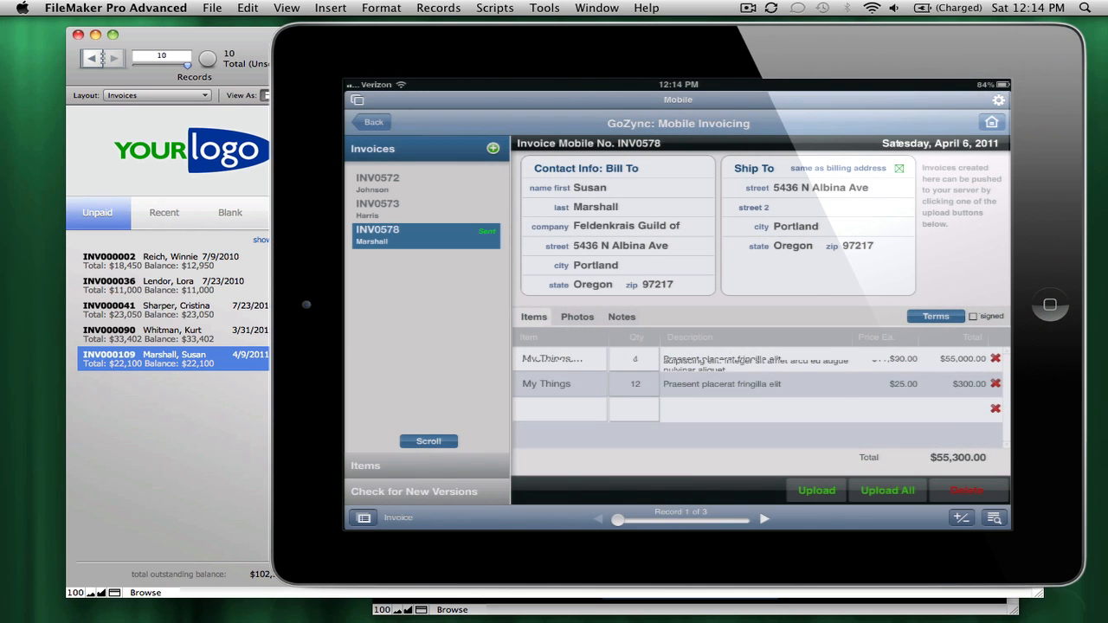
left_click(966, 490)
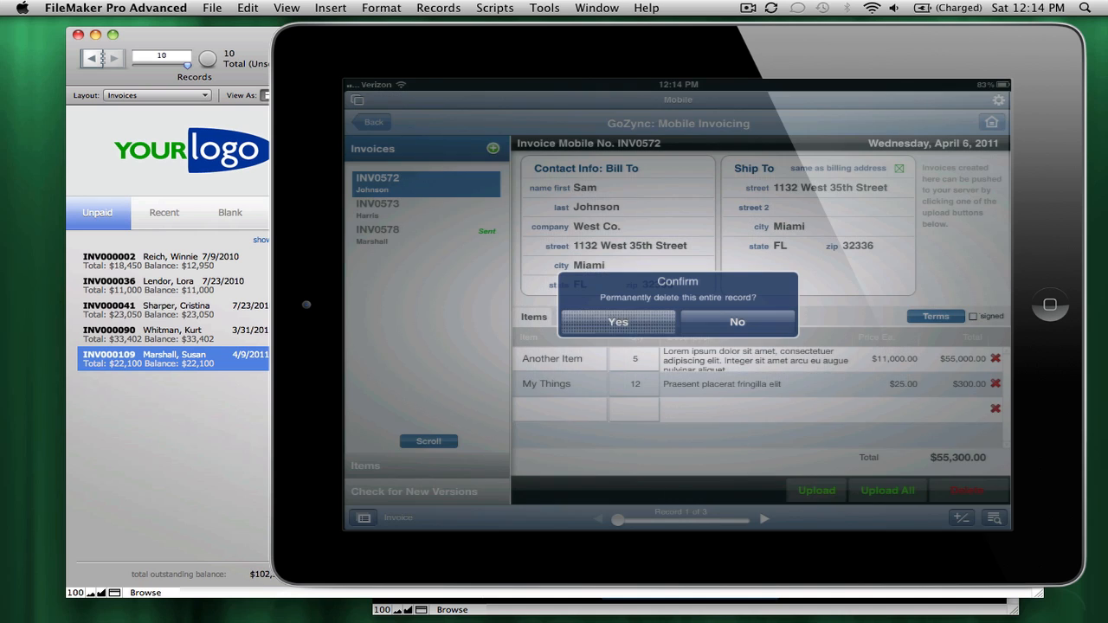
left_click(617, 321)
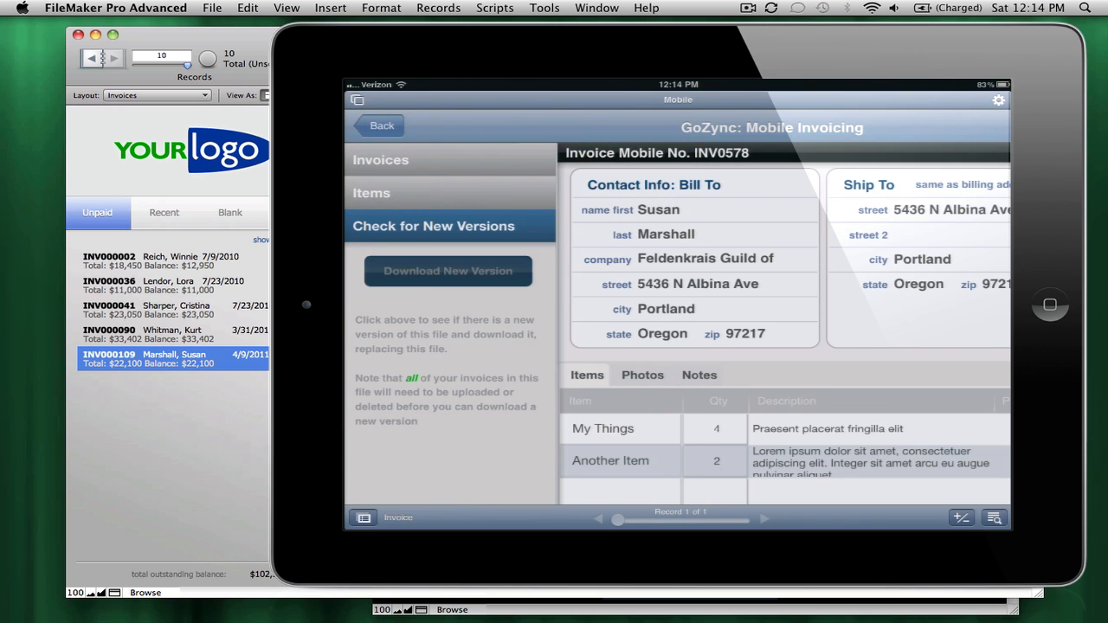
Download and install the new file version, then acknowledge the connection cleanup notice.
left_click(448, 270)
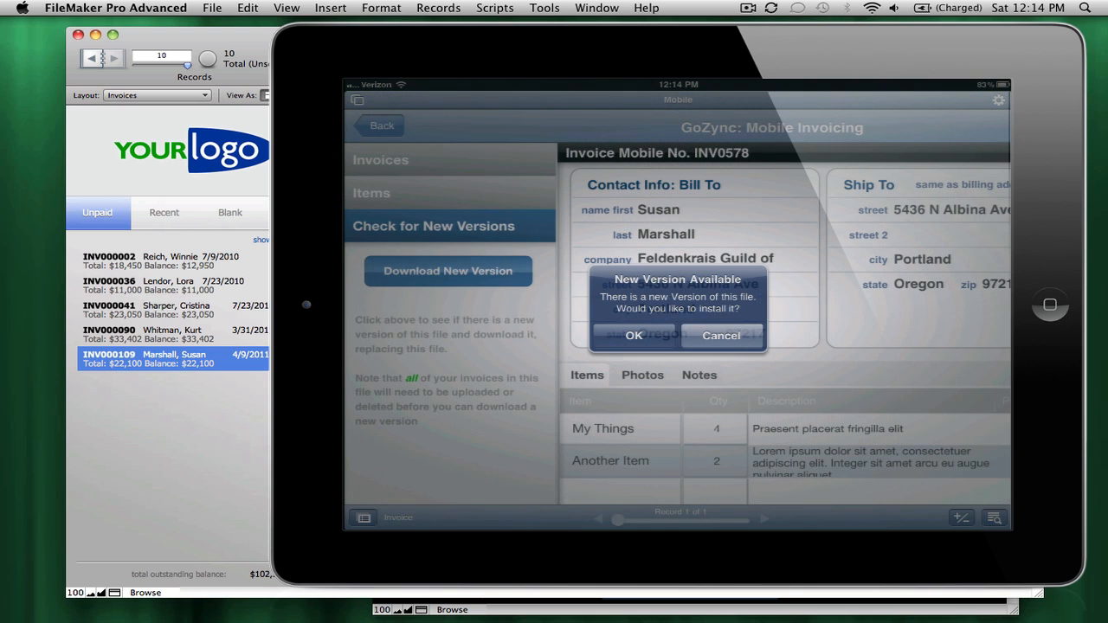
left_click(632, 335)
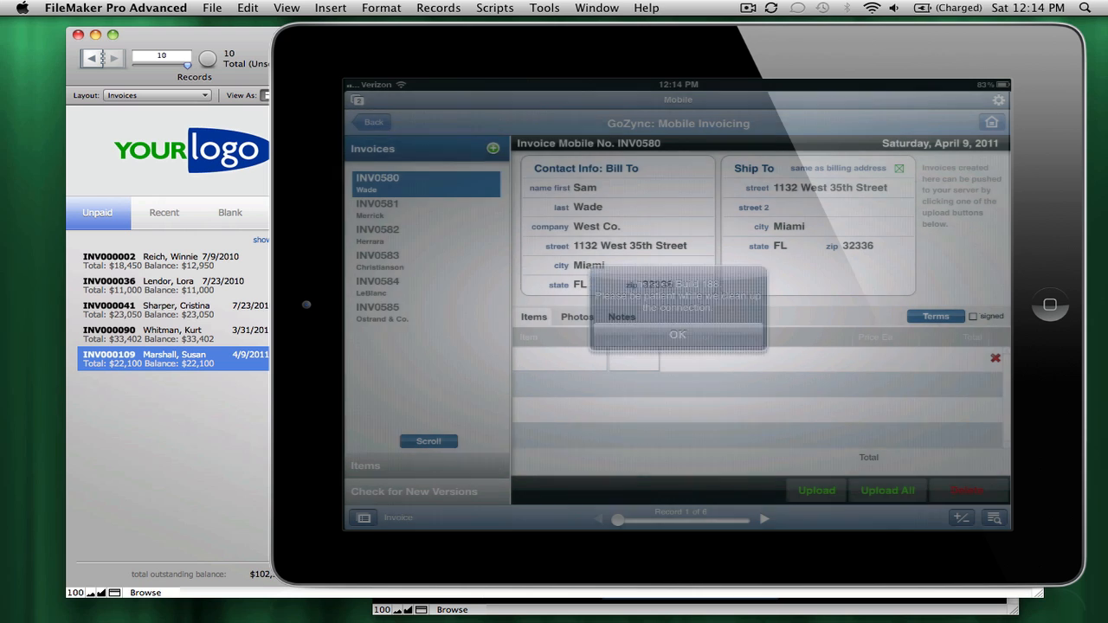
left_click(677, 335)
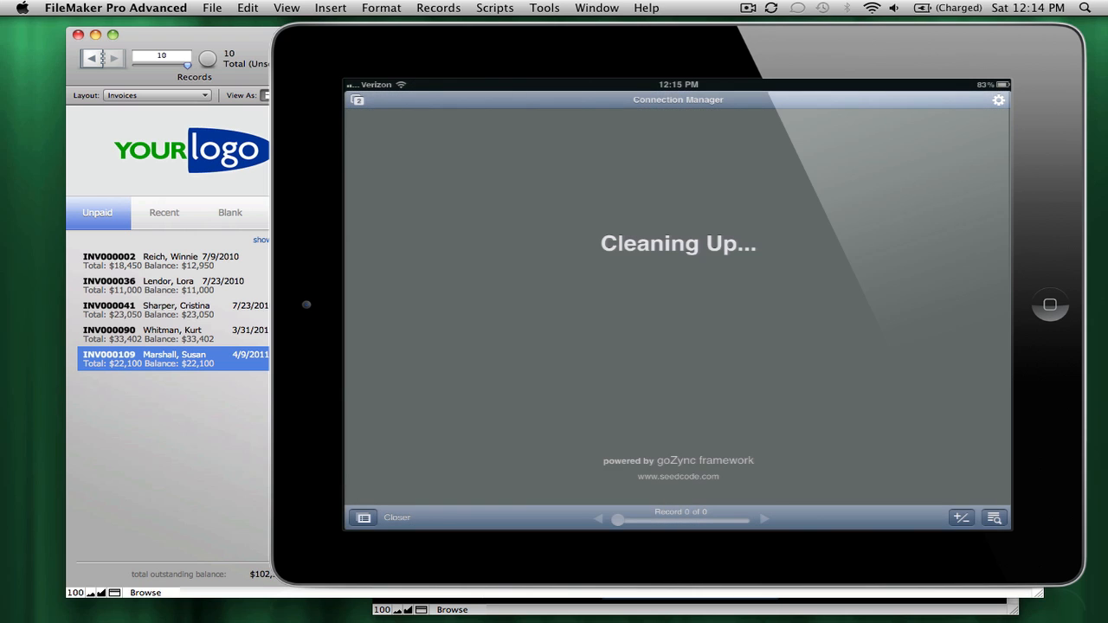